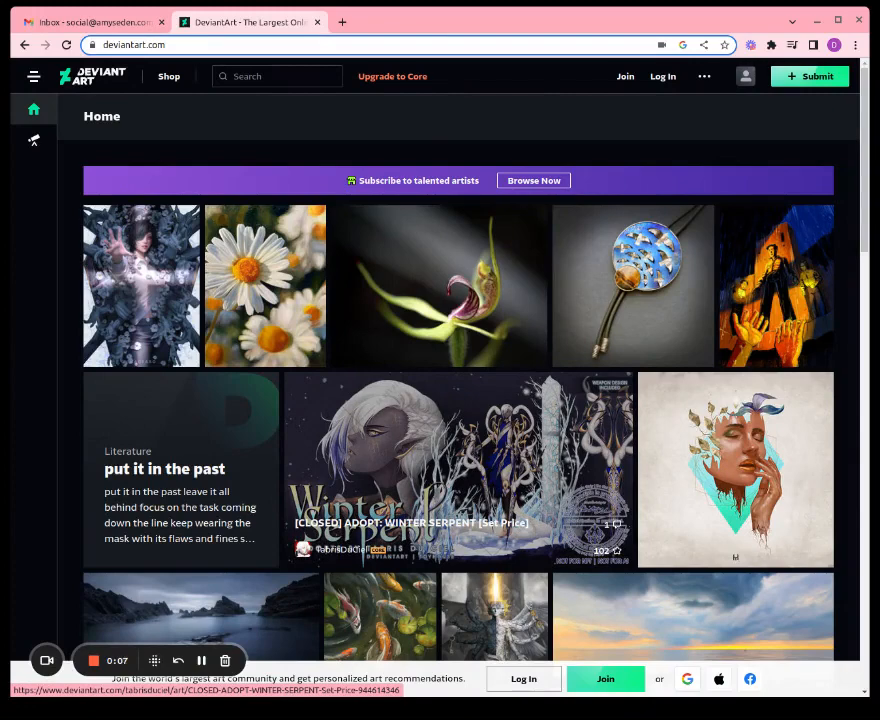
# Step: Start a new DeviantArt account with the suggested autofill email and a strong password
pyautogui.click(605, 678)
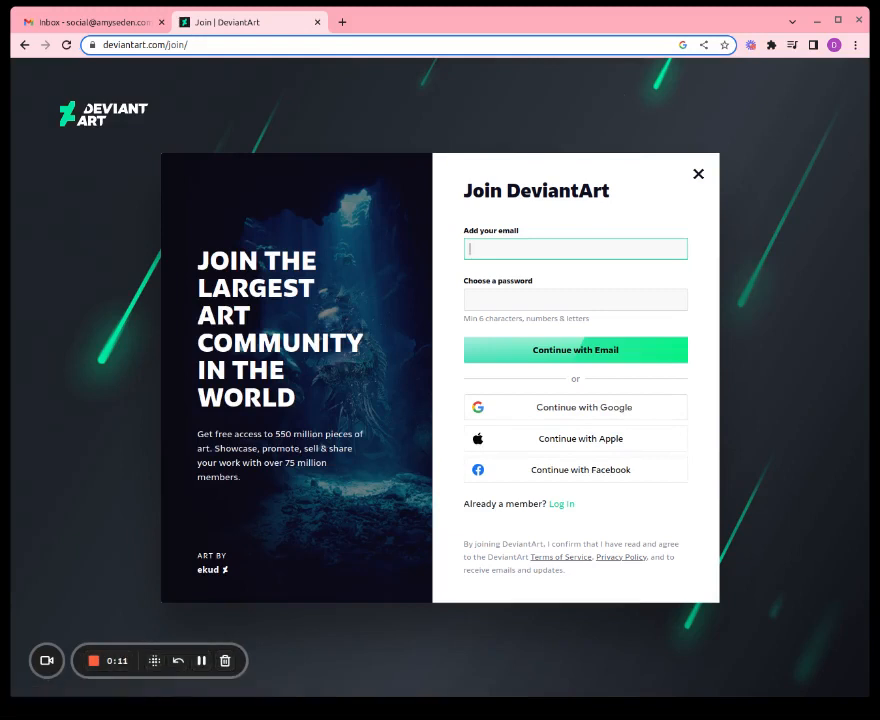
pyautogui.write('soci')
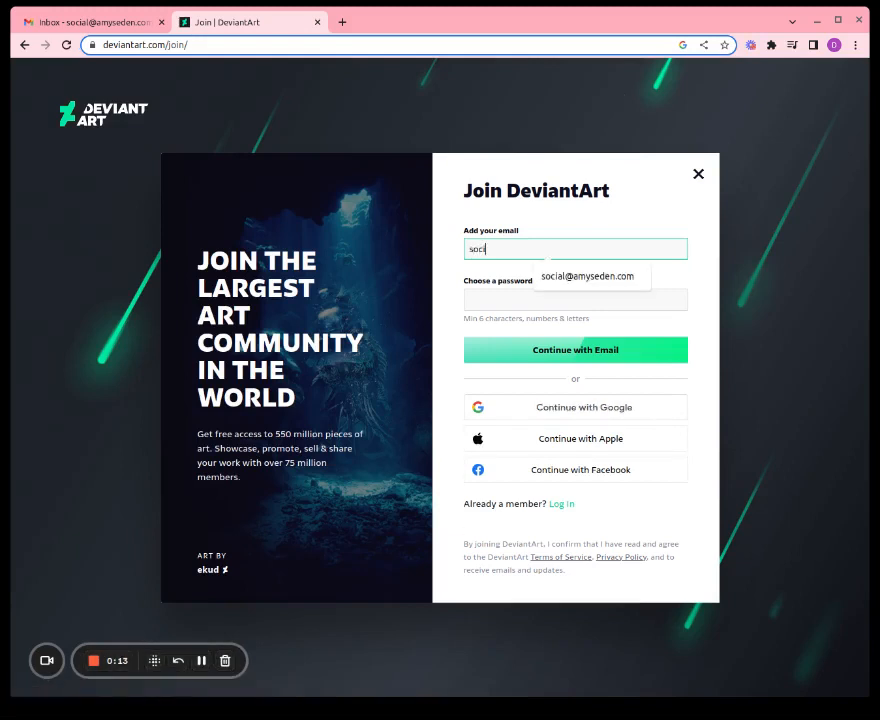
pyautogui.click(587, 276)
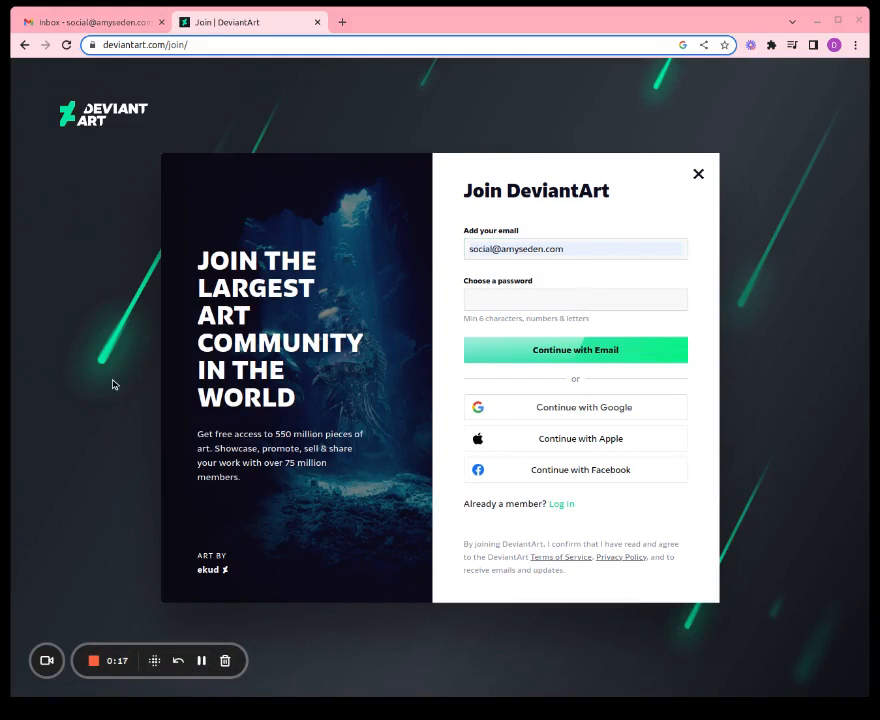
pyautogui.moveTo(418, 387)
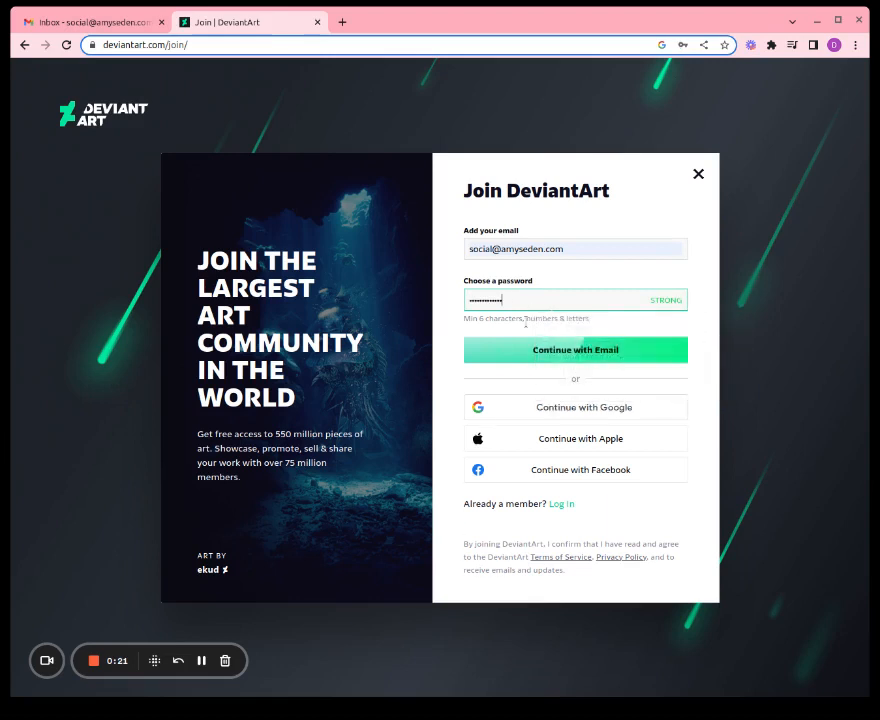
pyautogui.click(575, 350)
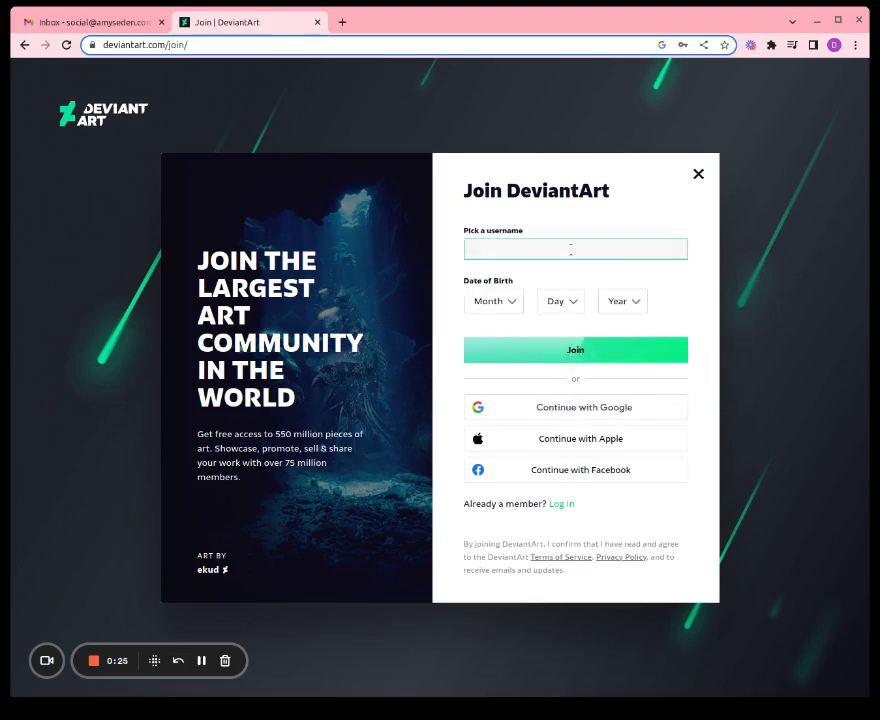
pyautogui.write('amysedenreno')
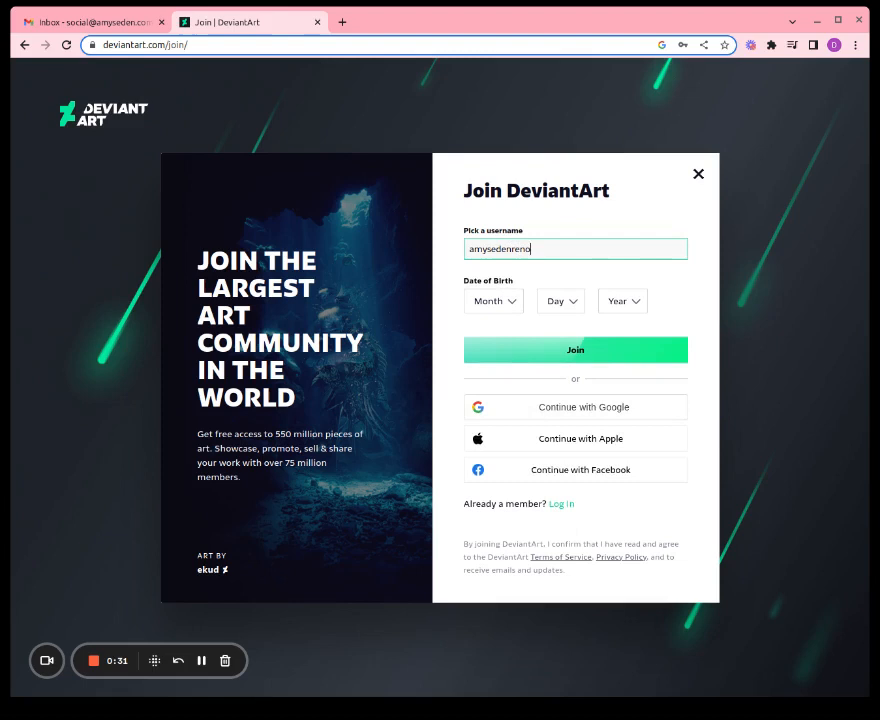
pyautogui.click(488, 301)
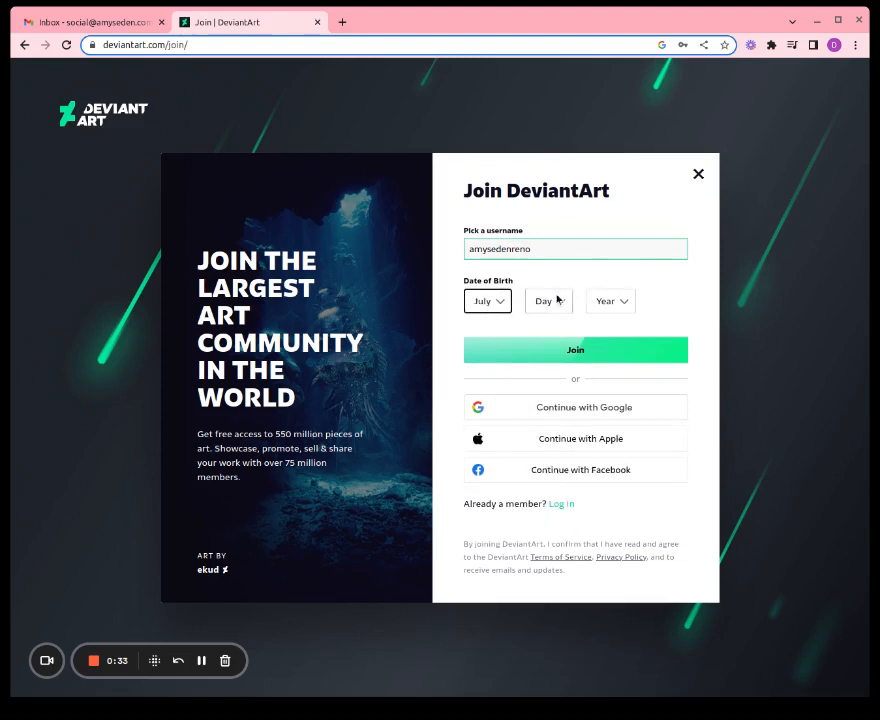
pyautogui.click(545, 301)
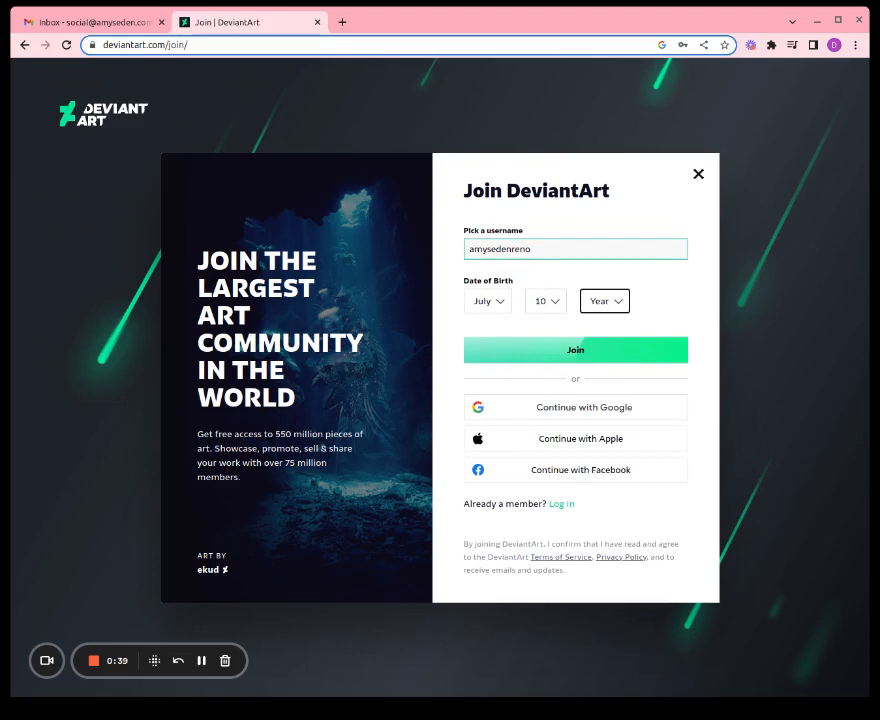
pyautogui.click(604, 301)
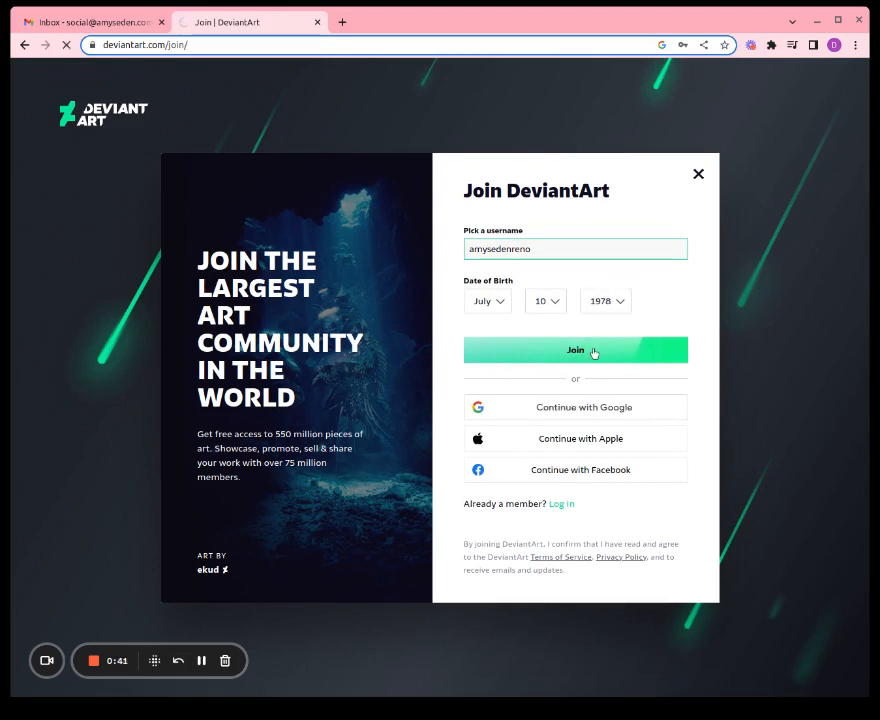
pyautogui.click(575, 350)
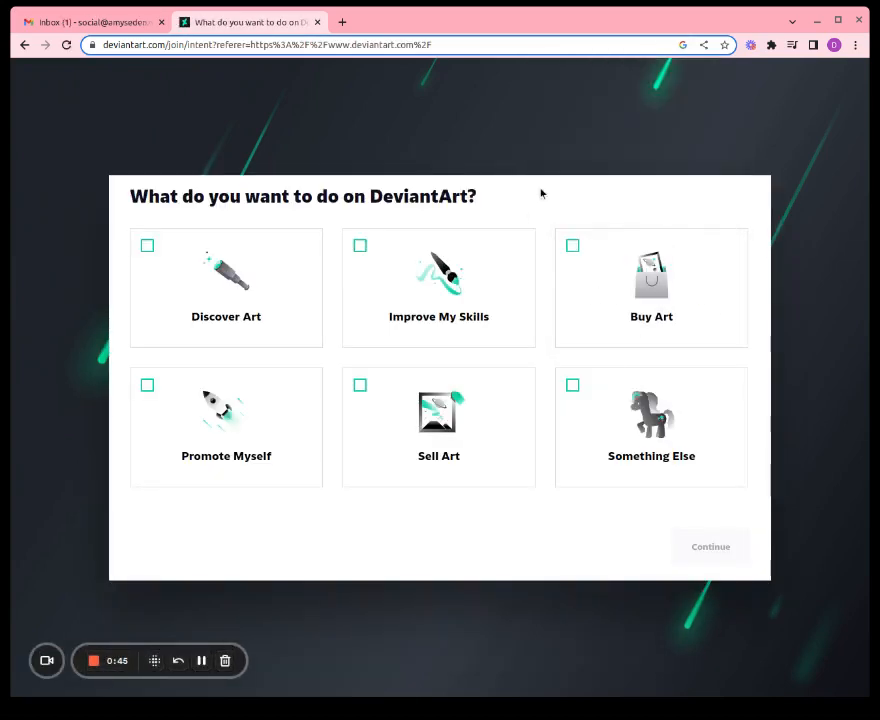
pyautogui.moveTo(511, 203)
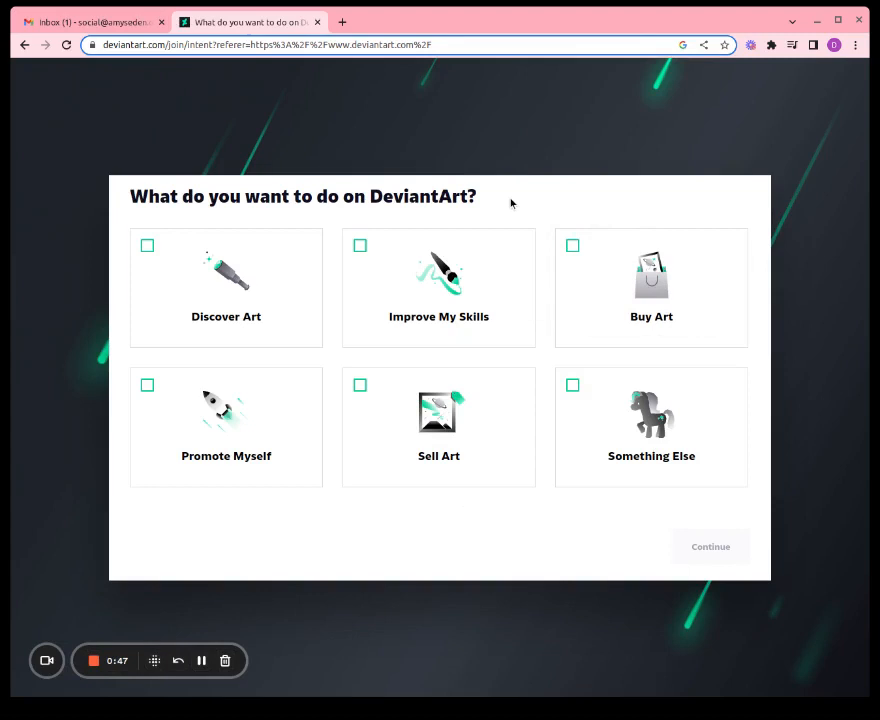
pyautogui.moveTo(492, 196)
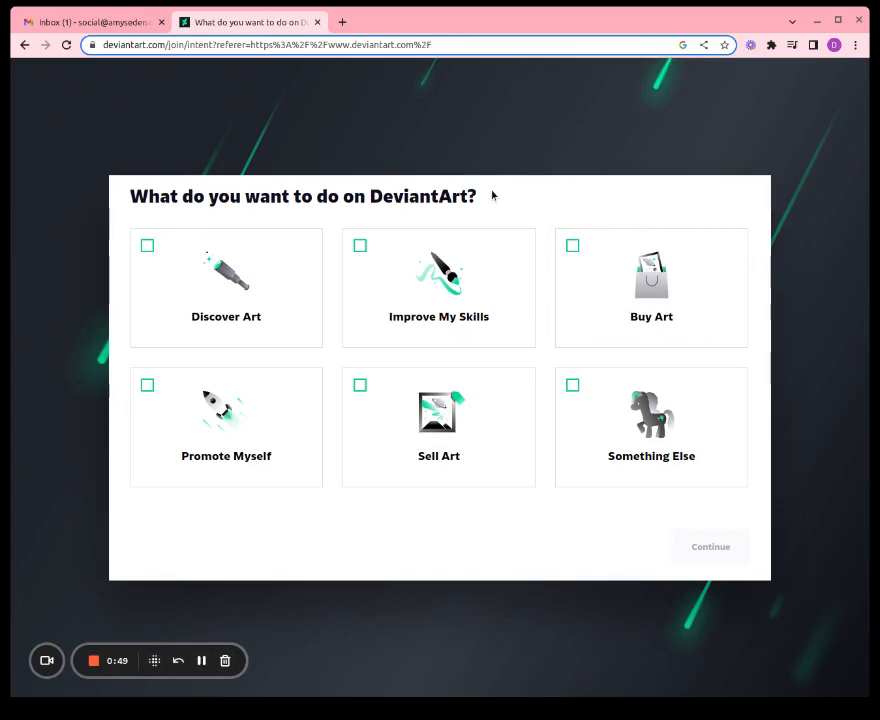
pyautogui.moveTo(491, 196)
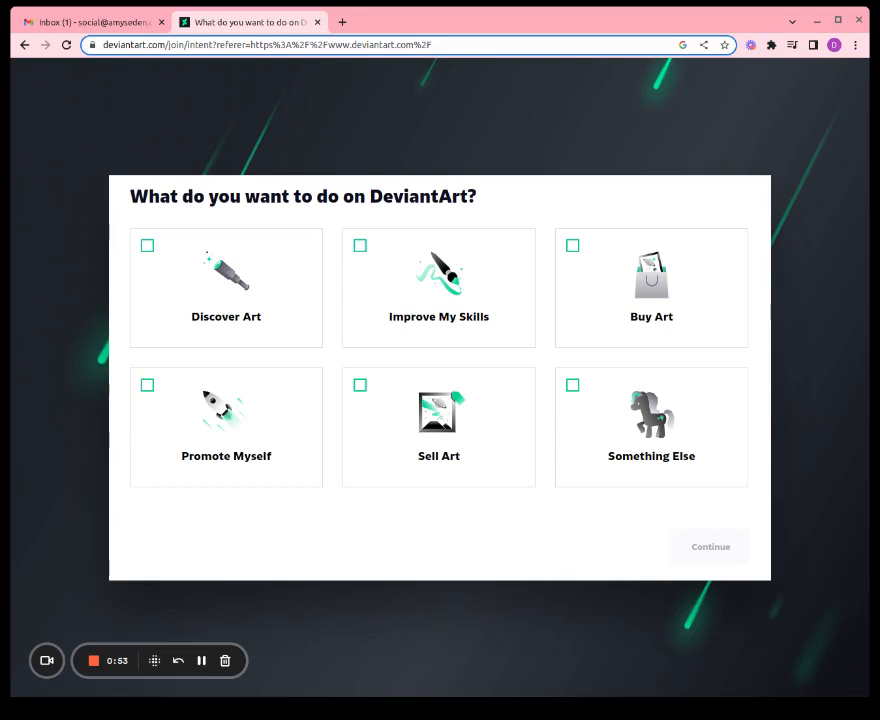
pyautogui.moveTo(459, 240)
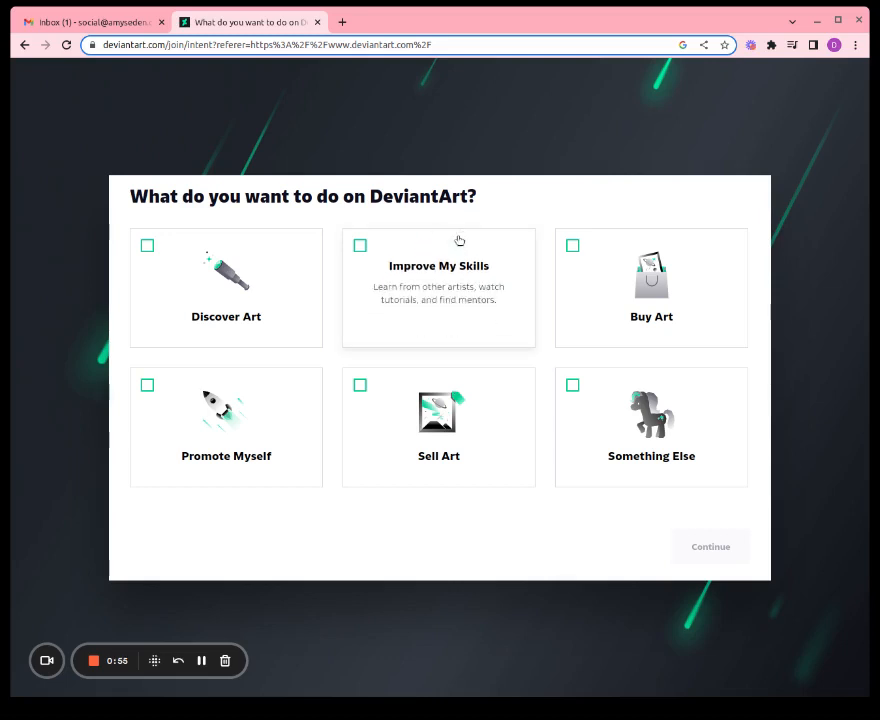
pyautogui.moveTo(155, 411)
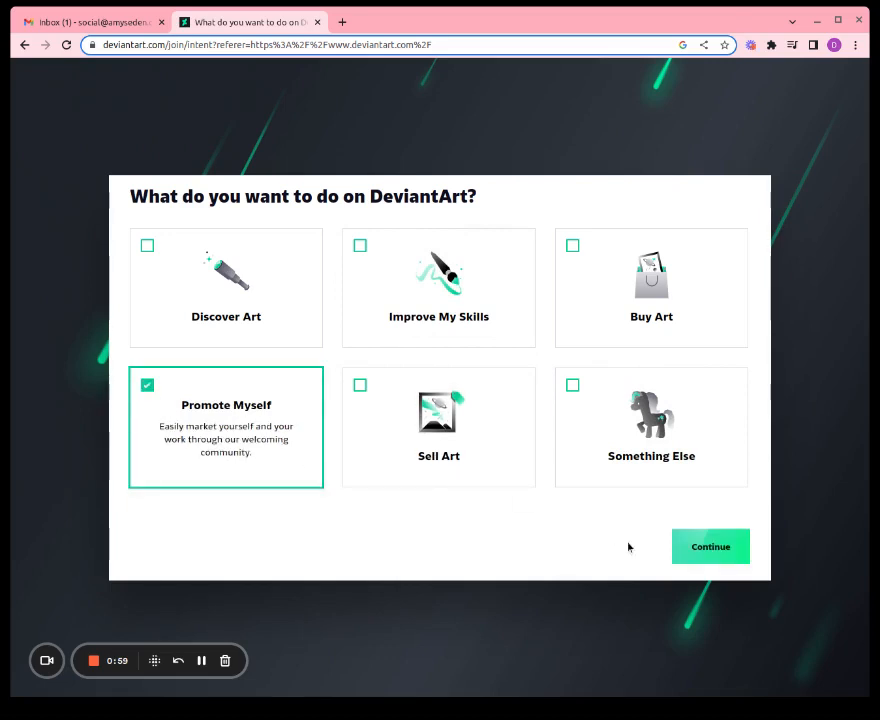
# Step: Confirm Promote Myself as the account goal and continue
pyautogui.click(710, 546)
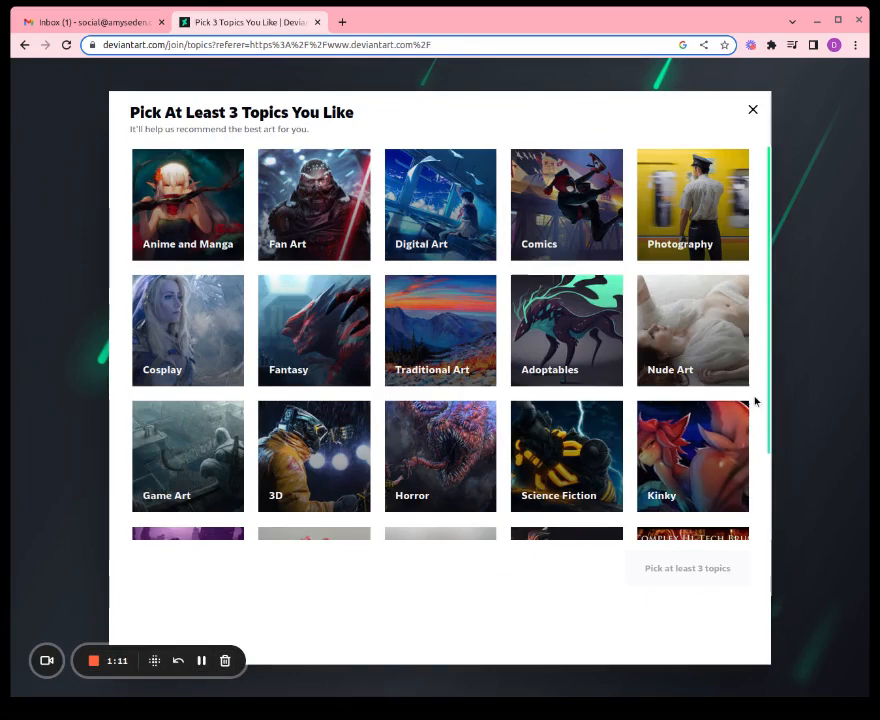
# Step: Choose Tutorials, Photography and Nature Photography as topics and submit them
pyautogui.scroll(-3)
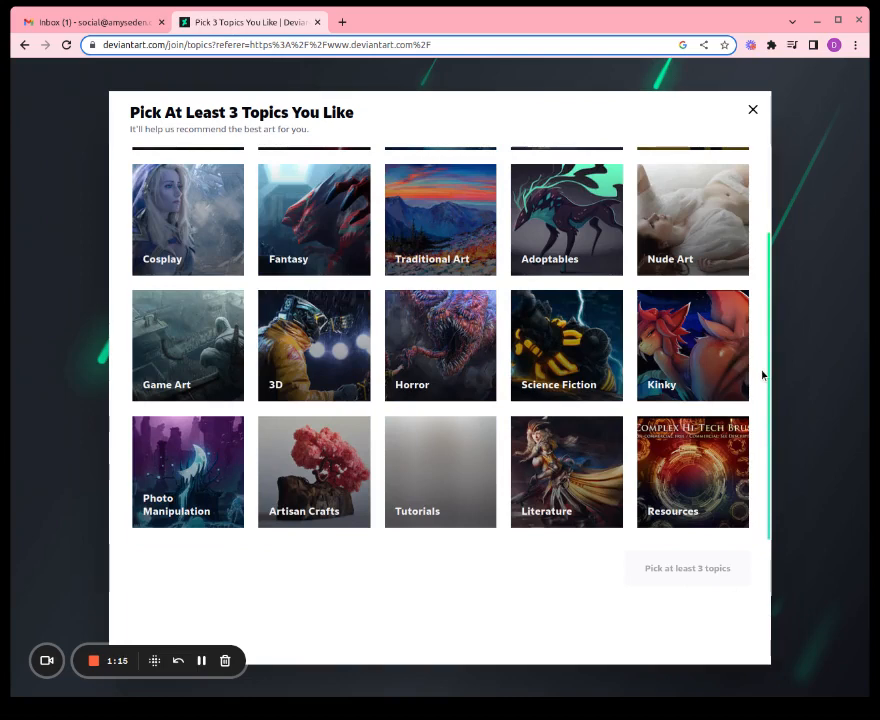
pyautogui.moveTo(469, 459)
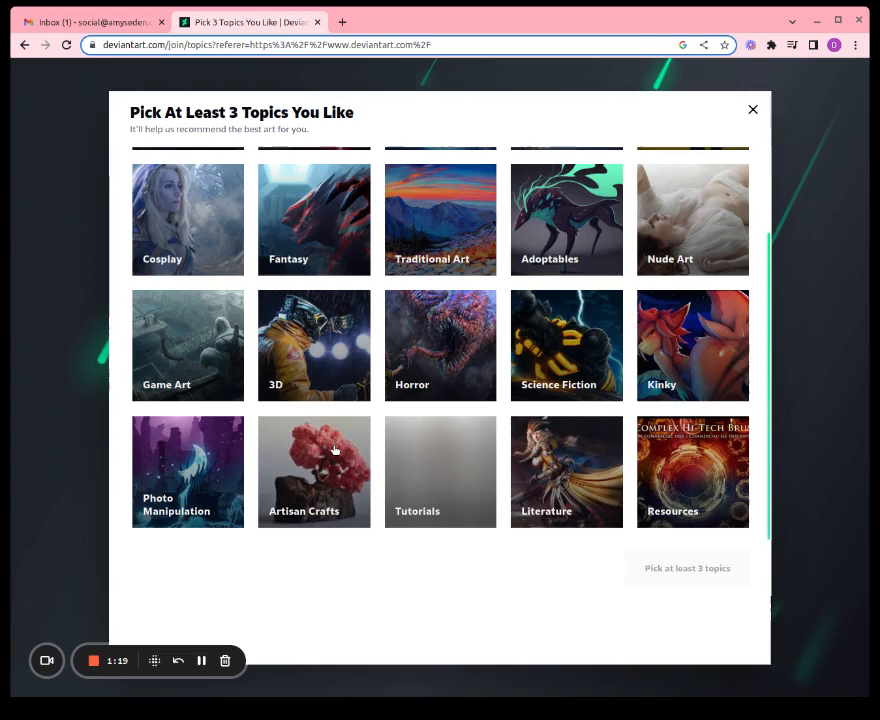
pyautogui.click(440, 471)
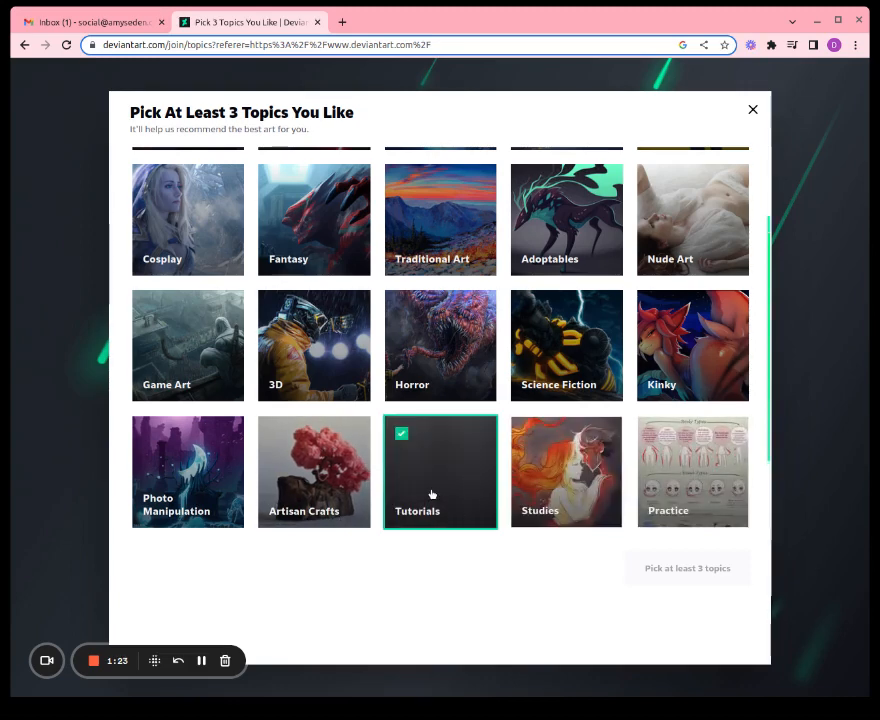
pyautogui.scroll(3)
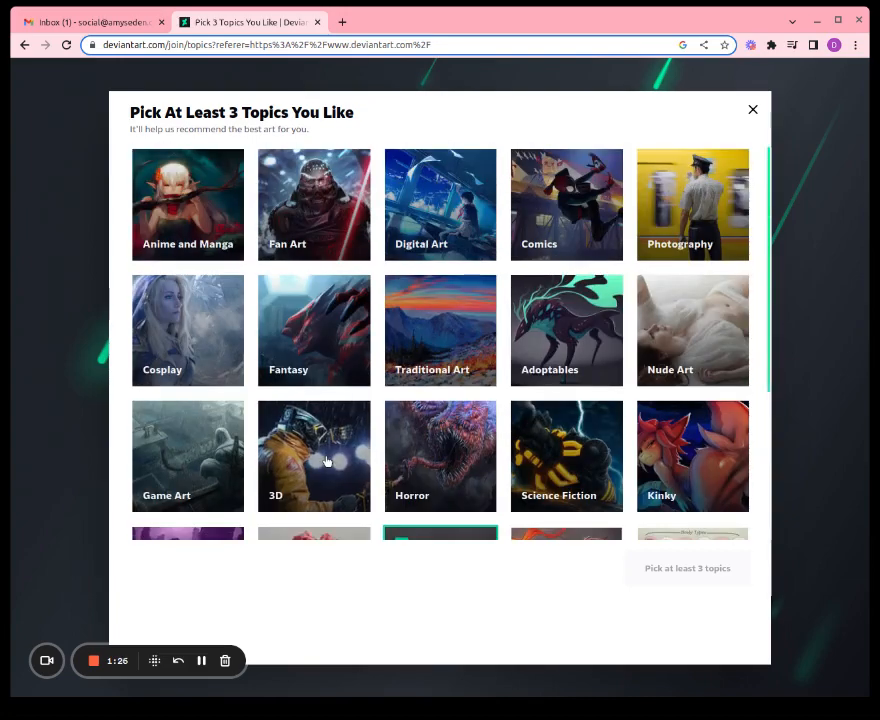
pyautogui.moveTo(255, 247)
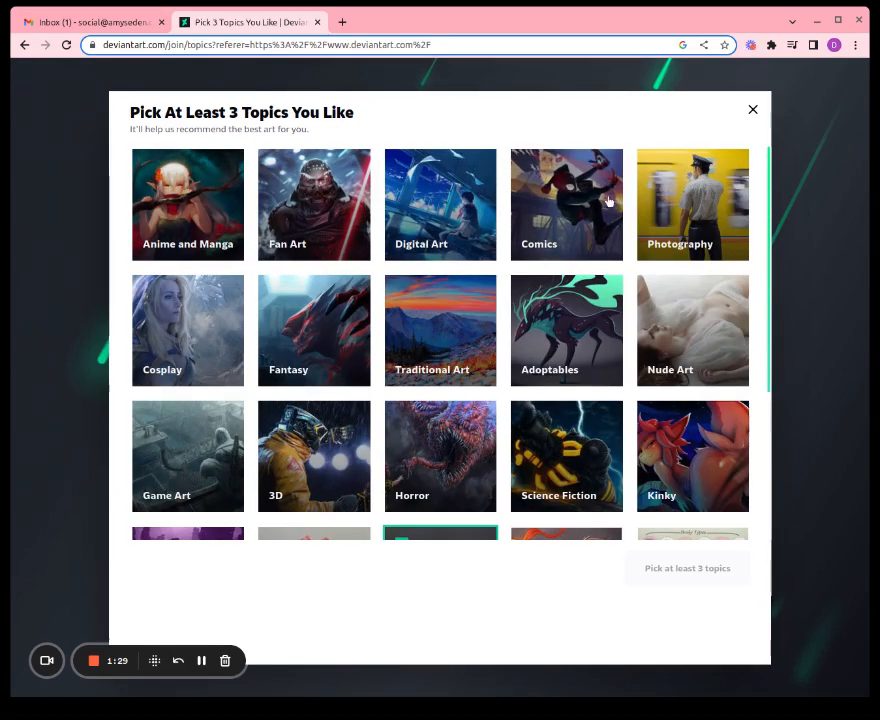
pyautogui.click(692, 204)
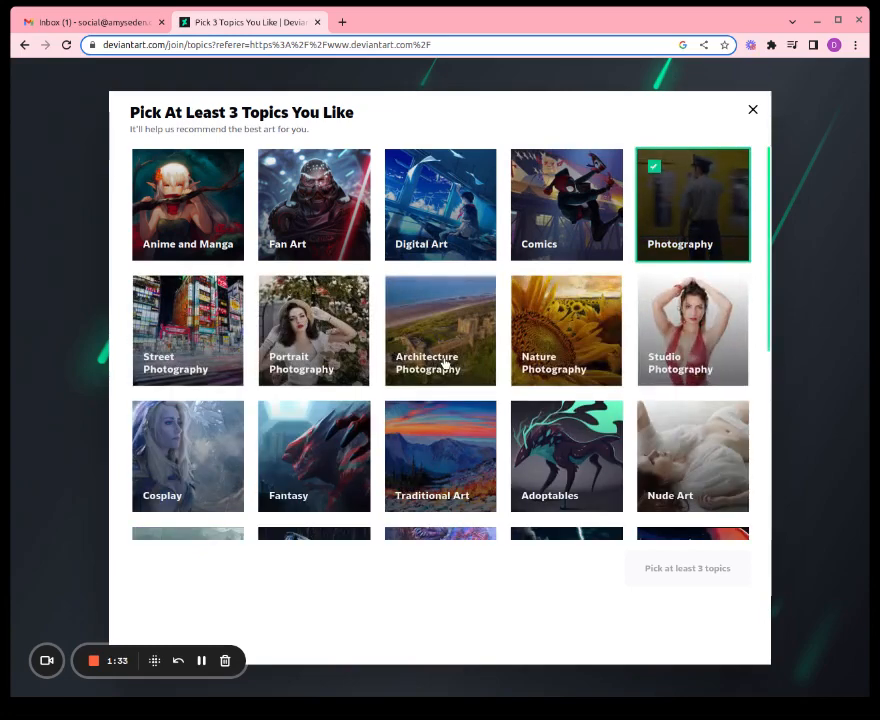
pyautogui.scroll(-3)
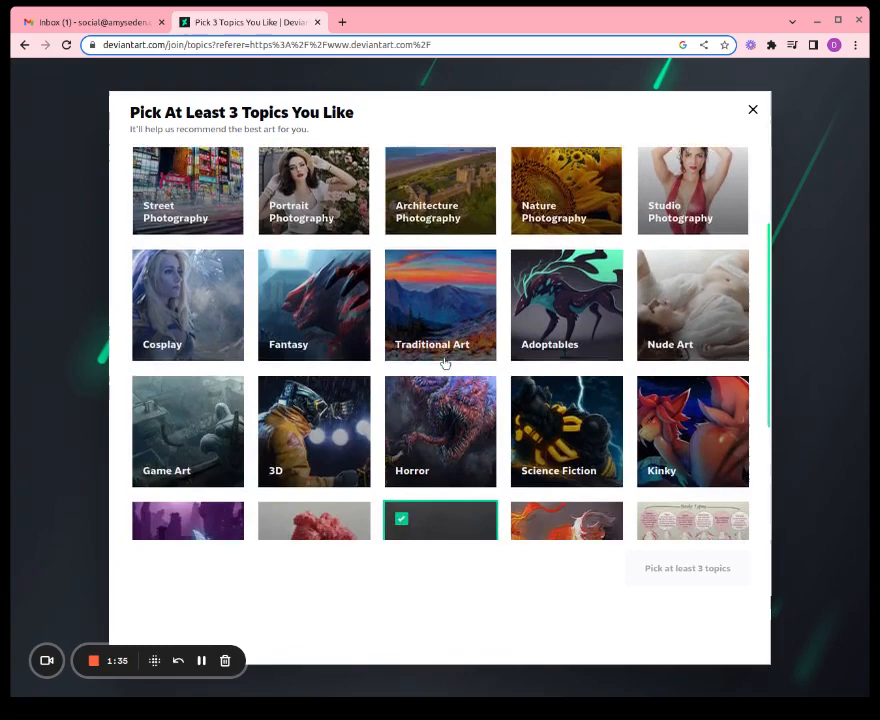
pyautogui.scroll(-3)
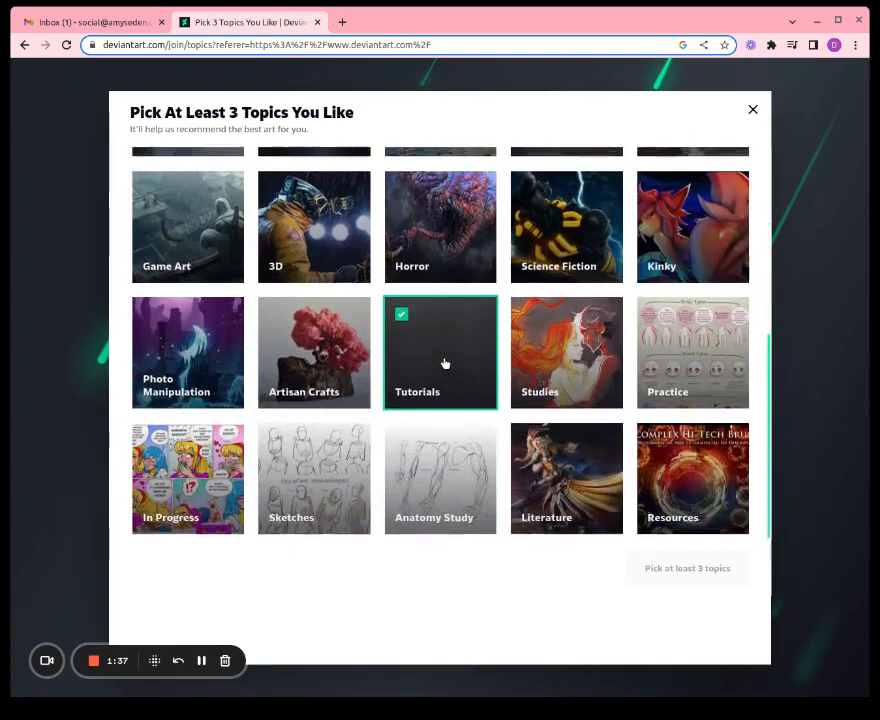
pyautogui.scroll(3)
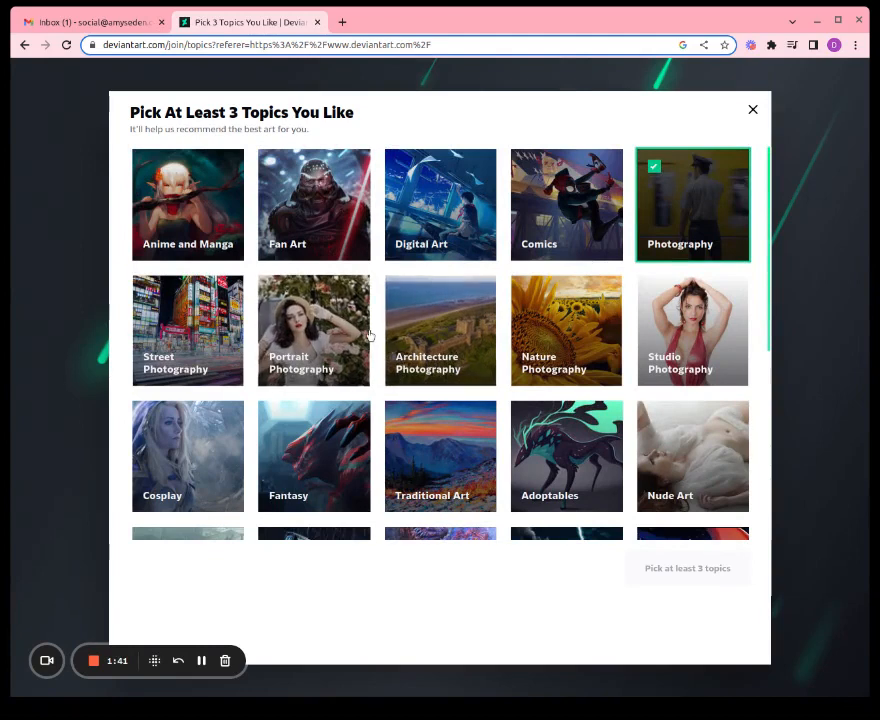
pyautogui.click(566, 330)
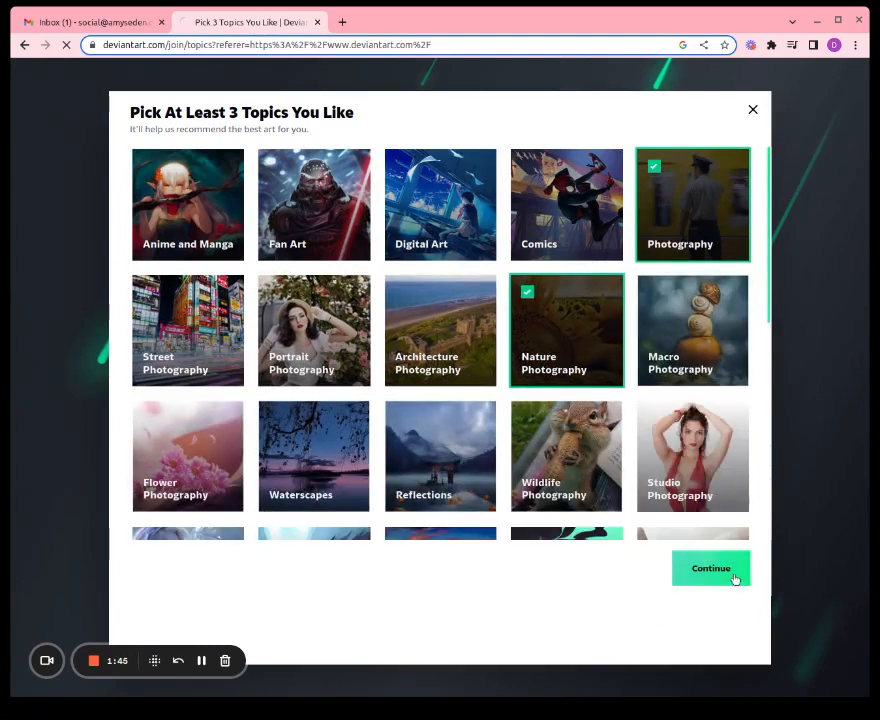
pyautogui.click(710, 568)
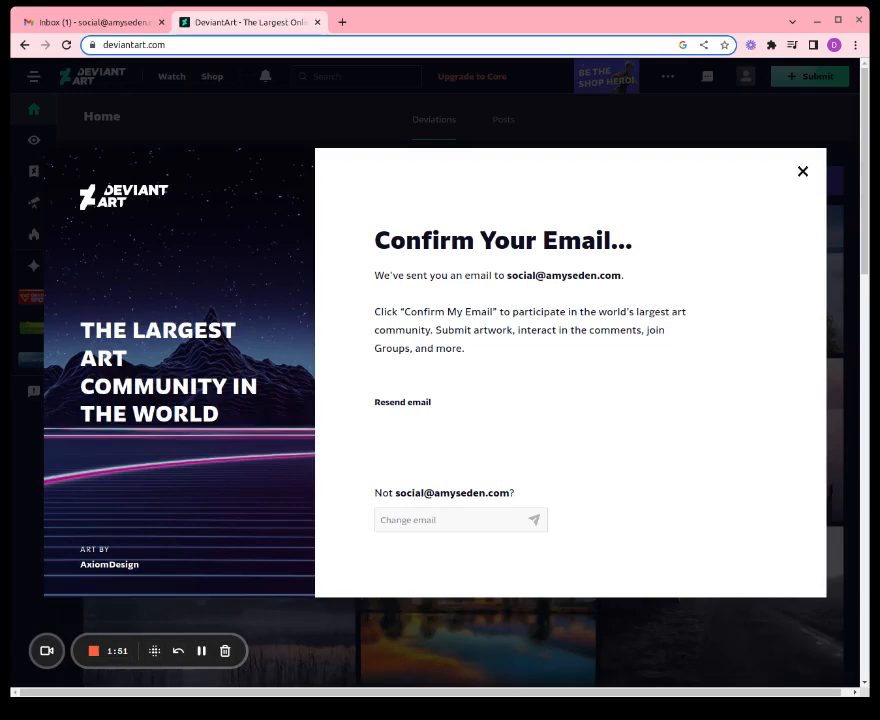
pyautogui.moveTo(294, 239)
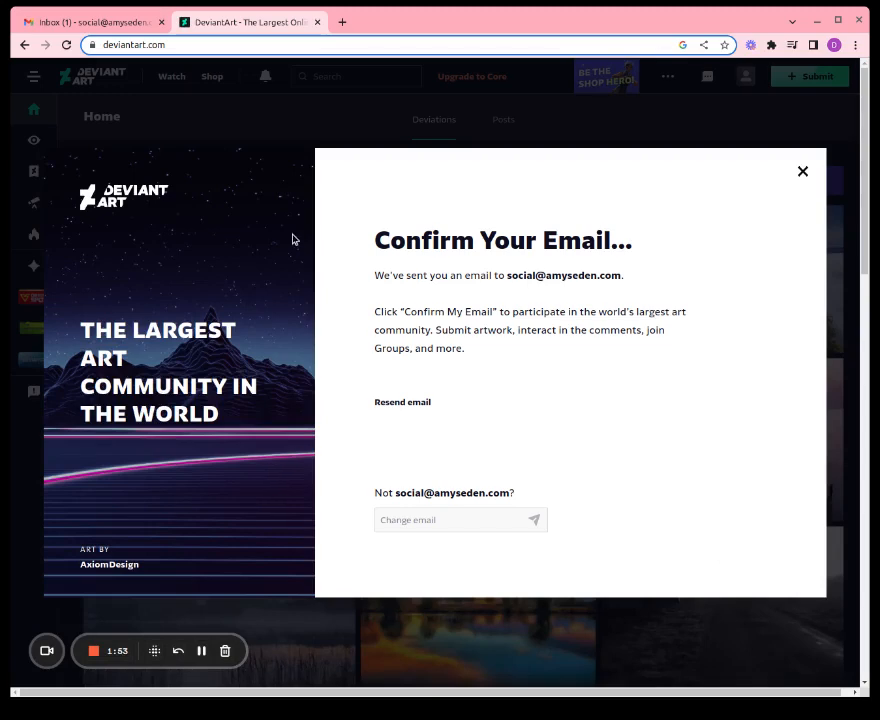
# Step: Switch to the Gmail tab holding the confirmation email
pyautogui.click(90, 21)
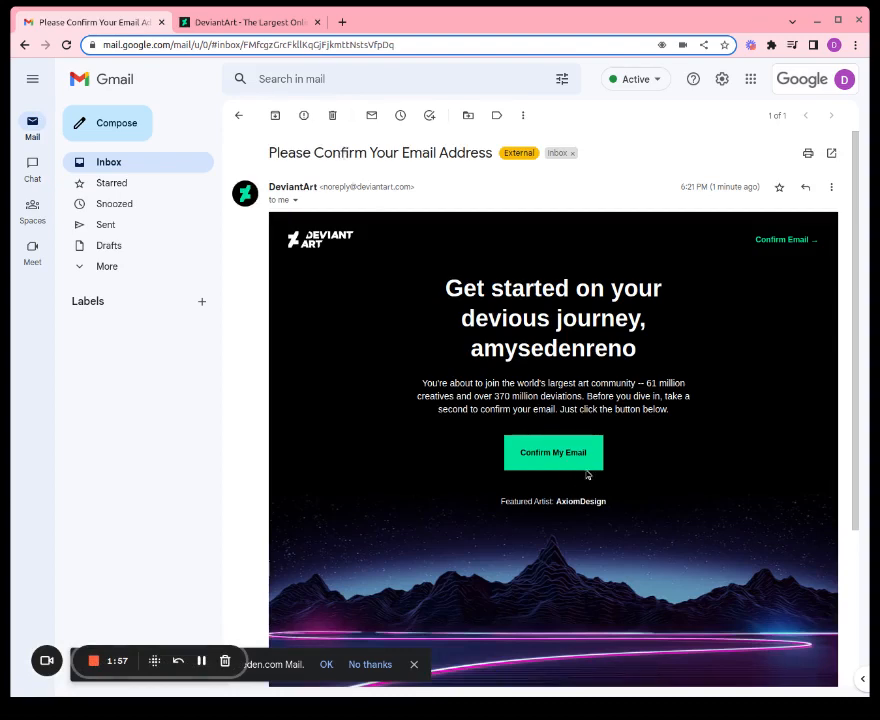
# Step: Use the Confirm My Email button in DeviantArt's confirmation message
pyautogui.click(553, 452)
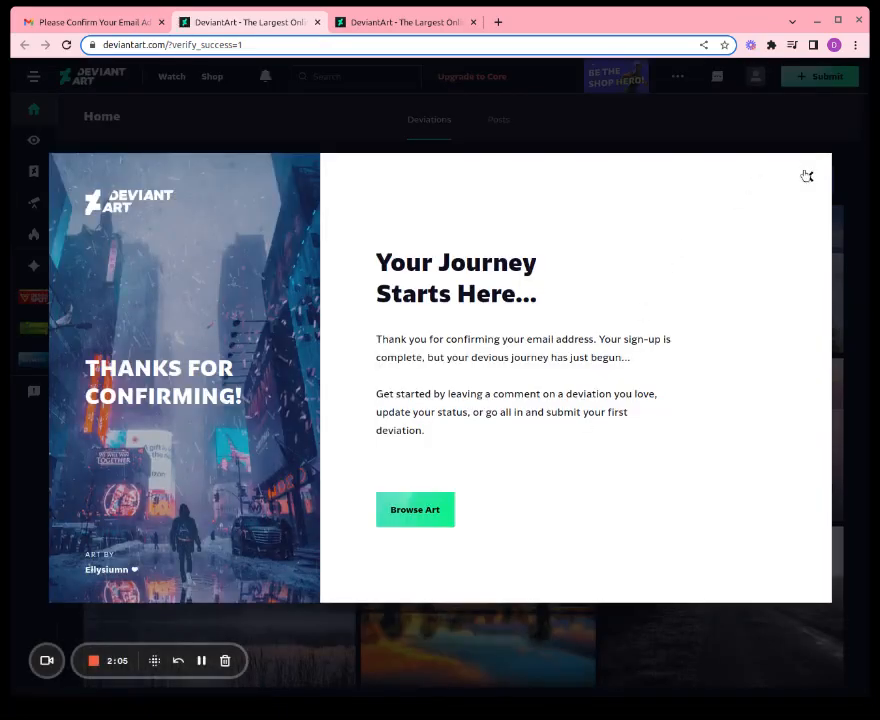
# Step: Dismiss the 'Your Journey Starts Here' dialog and go to the amysedenreno profile page
pyautogui.click(806, 176)
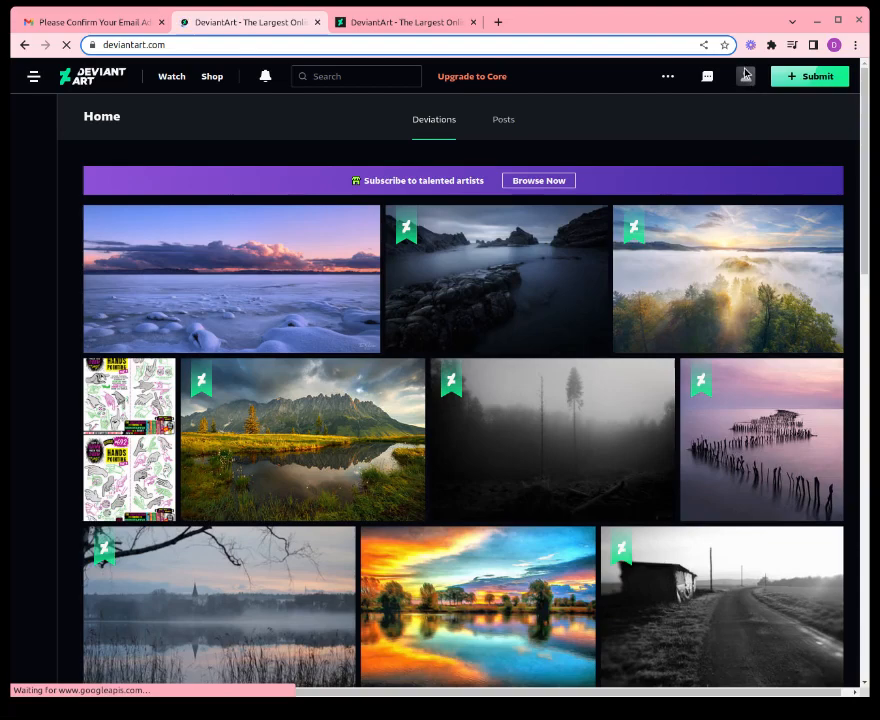
pyautogui.click(745, 76)
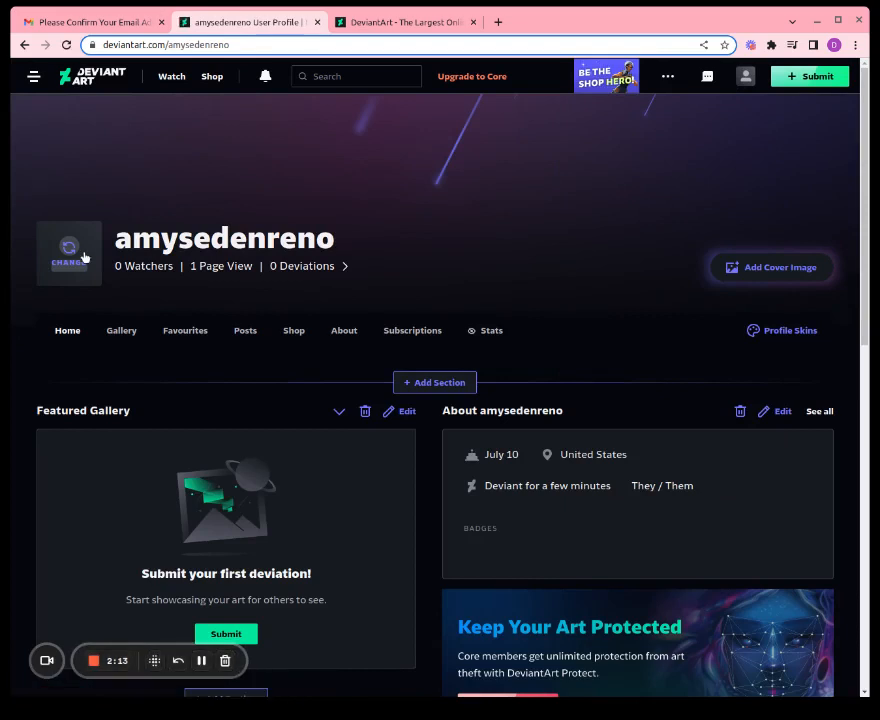
# Step: Upload the Amy's Eden Senior Care logo file and confirm it as the avatar
pyautogui.click(69, 253)
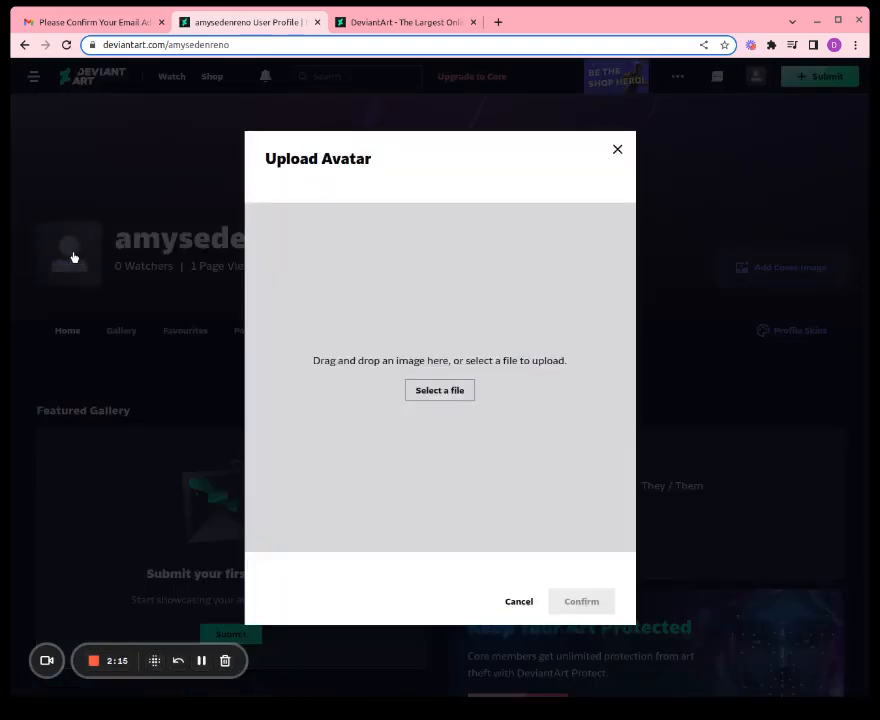
pyautogui.moveTo(439, 390)
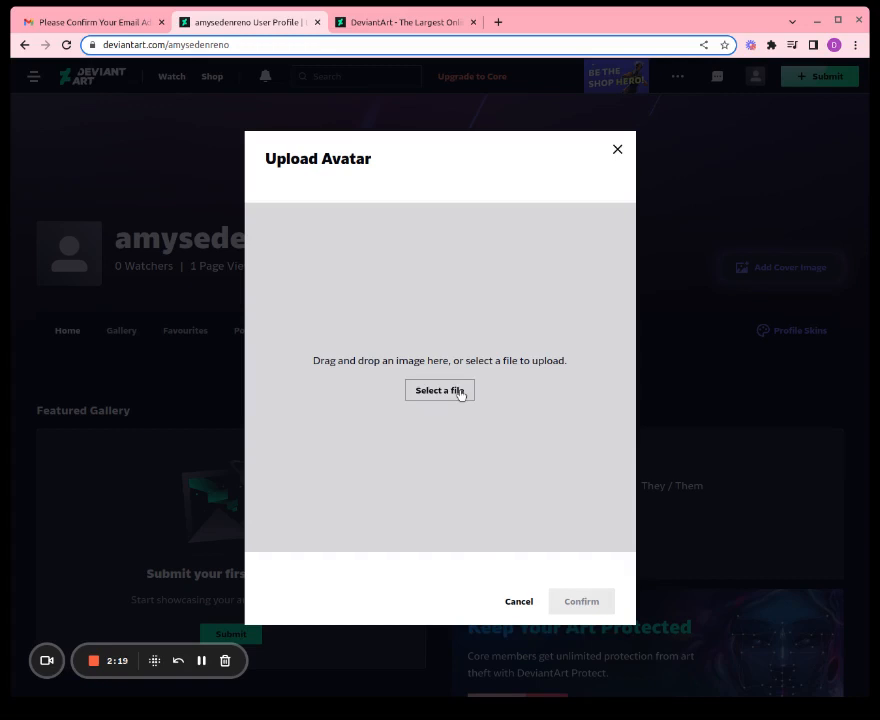
pyautogui.click(439, 390)
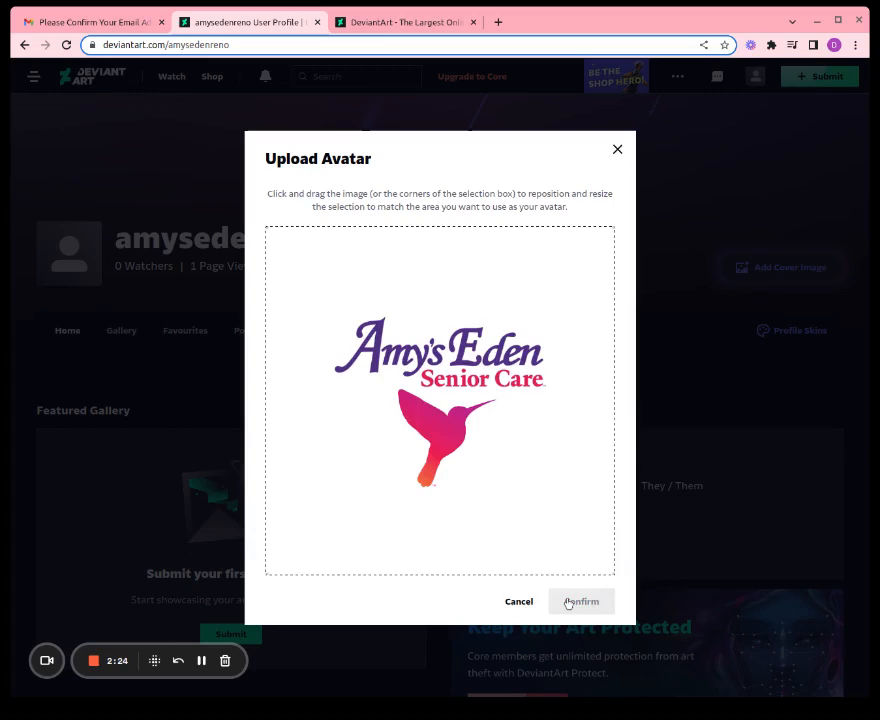
pyautogui.click(581, 601)
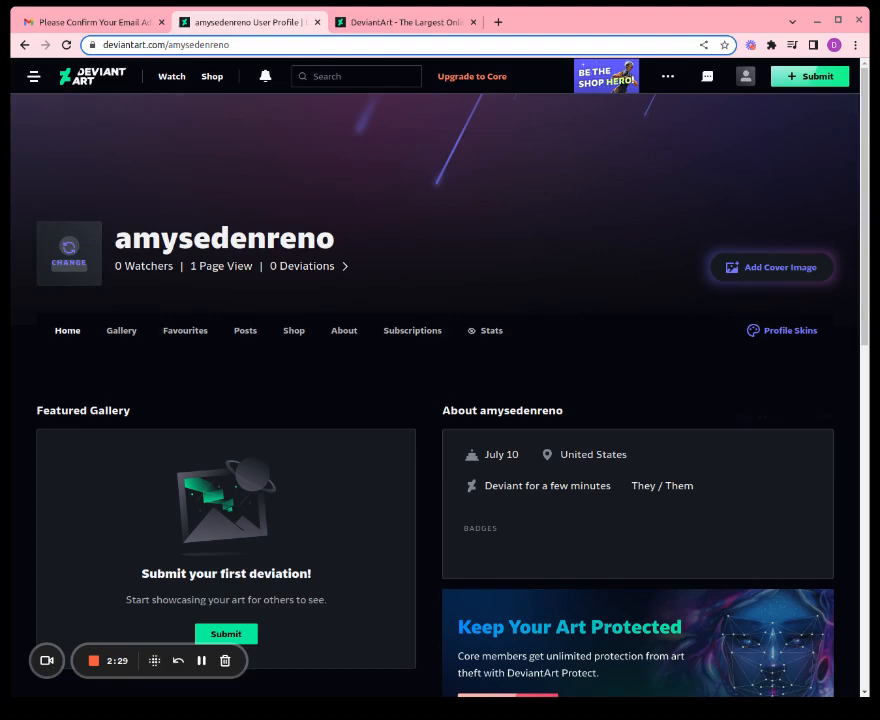
pyautogui.moveTo(529, 259)
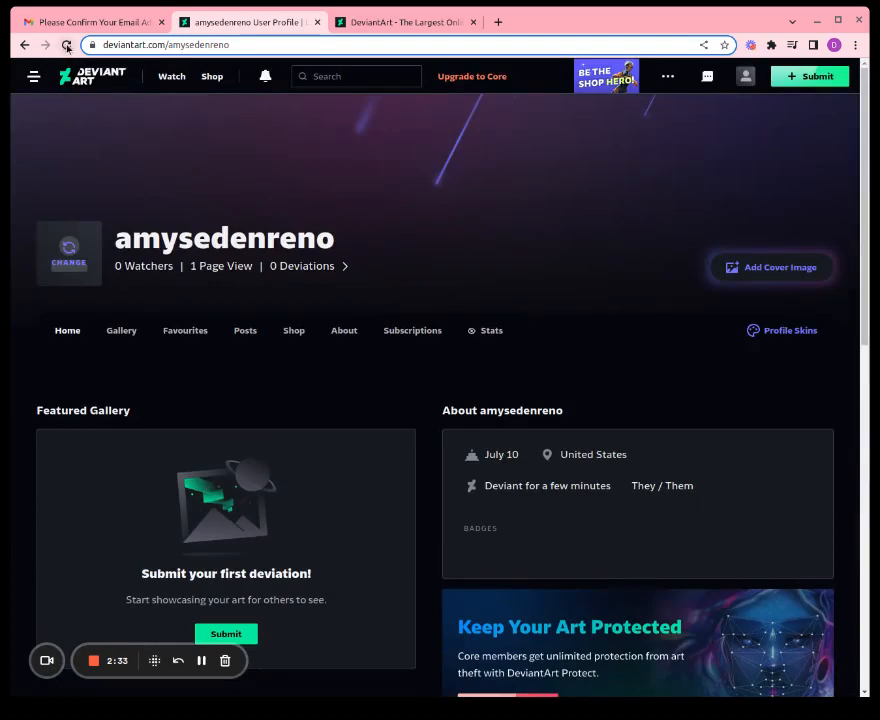
# Step: Reload the profile to show the new avatar and close the extra DeviantArt tab
pyautogui.click(67, 45)
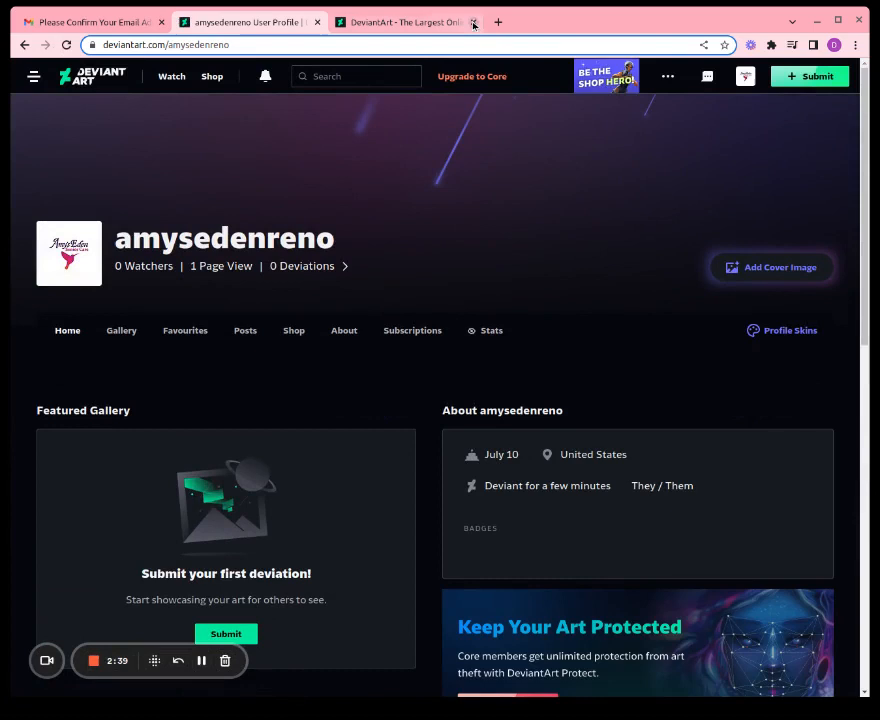
pyautogui.click(473, 22)
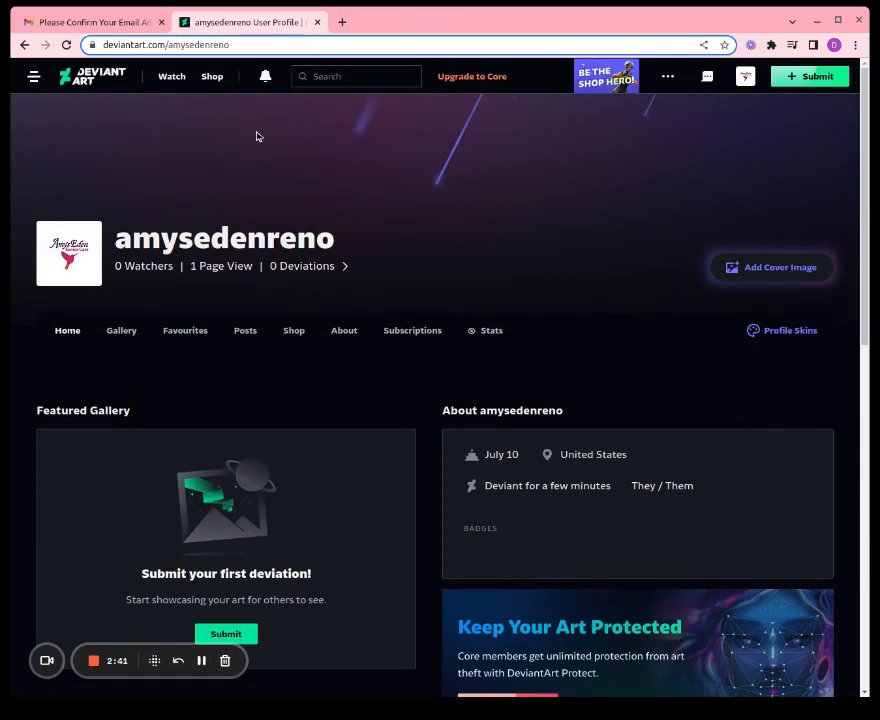
pyautogui.moveTo(253, 189)
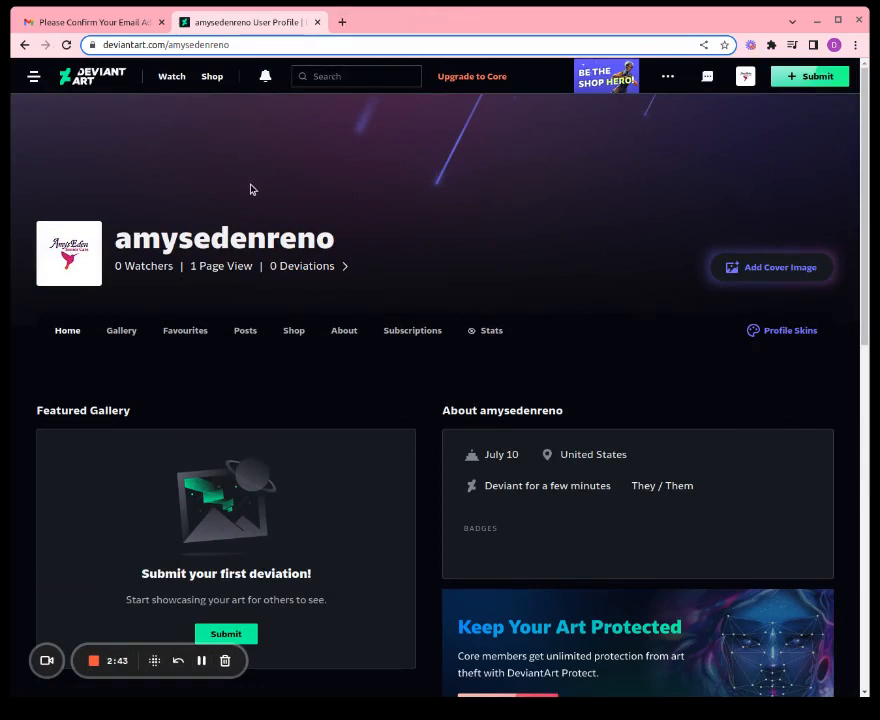
pyautogui.moveTo(121, 330)
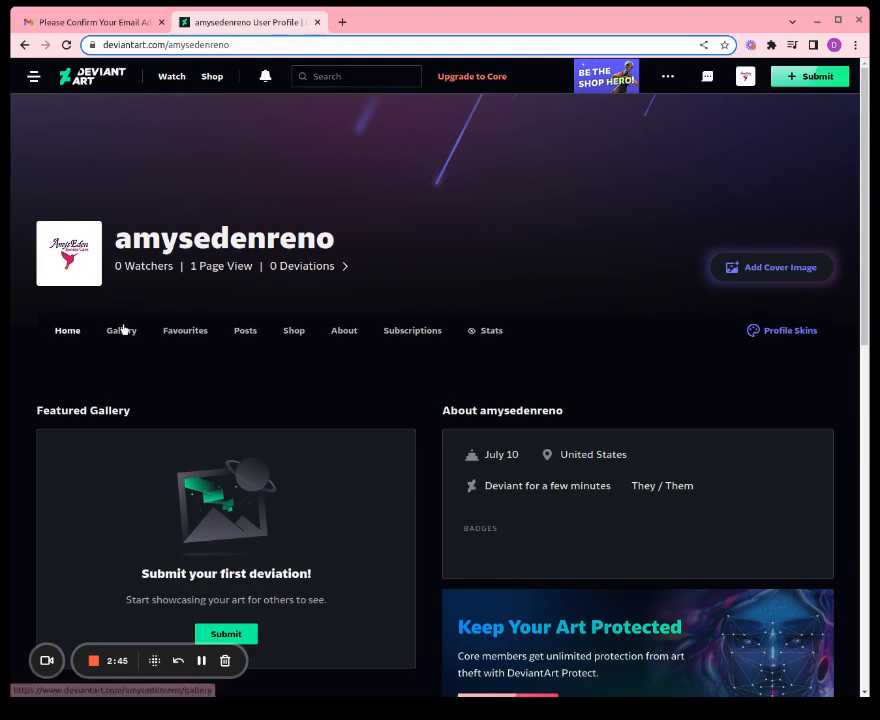